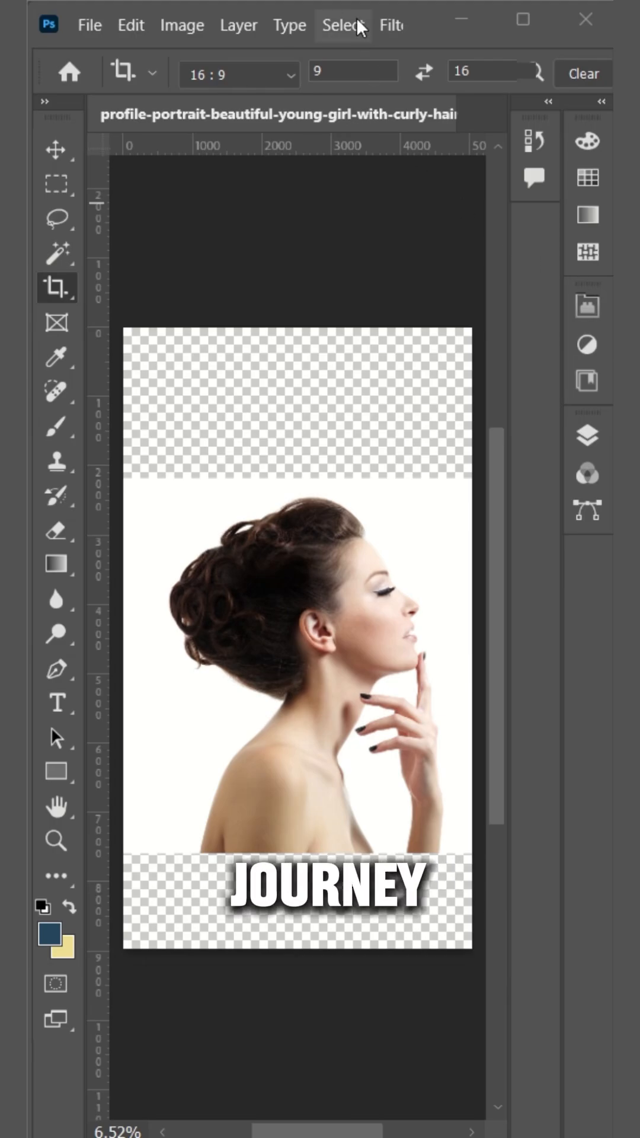
Select the woman with Select Subject and mask Layer 0 to drop her white backdrop.
{"action": "left_click", "coordinate": [343, 24]}
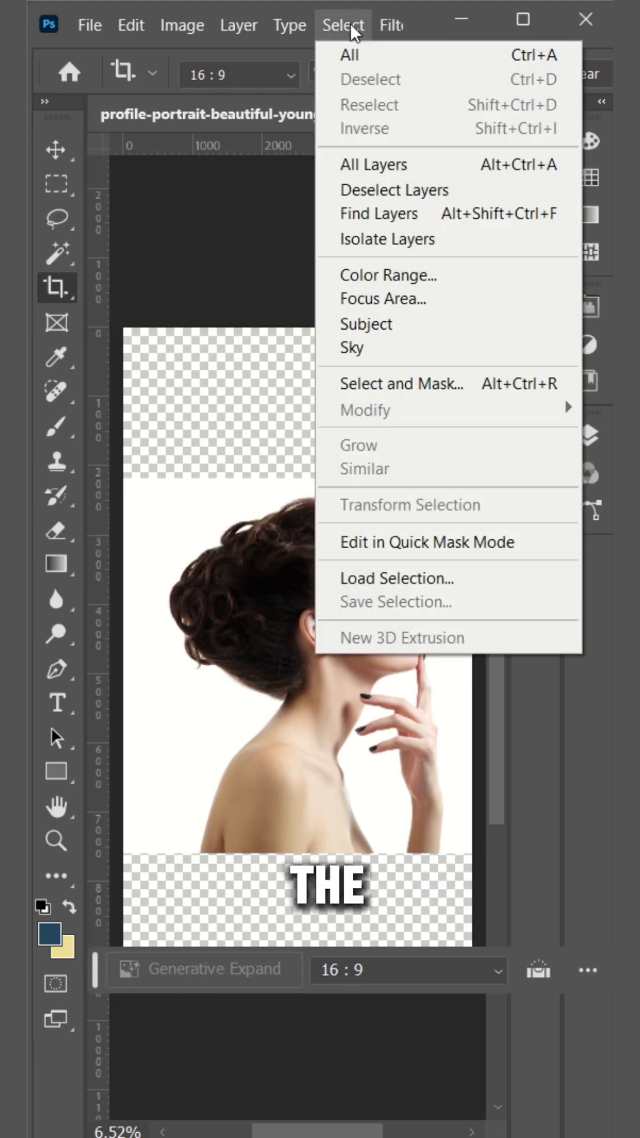
{"action": "left_click", "coordinate": [342, 25]}
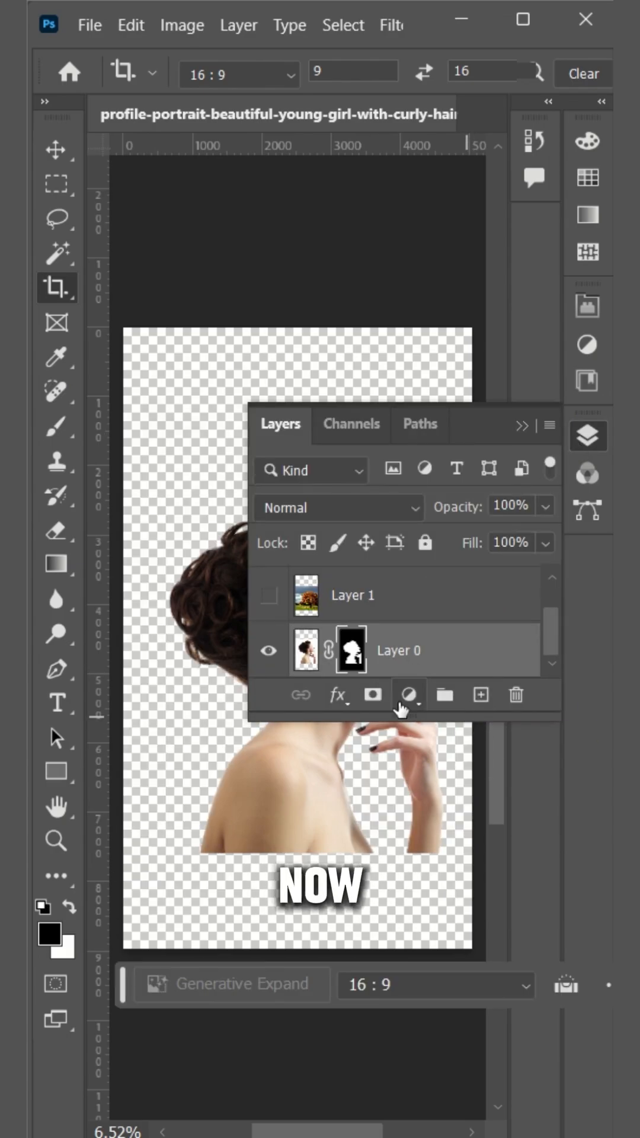
Add a light gray Solid Color fill layer beneath the cut-out woman.
{"action": "left_click", "coordinate": [407, 694]}
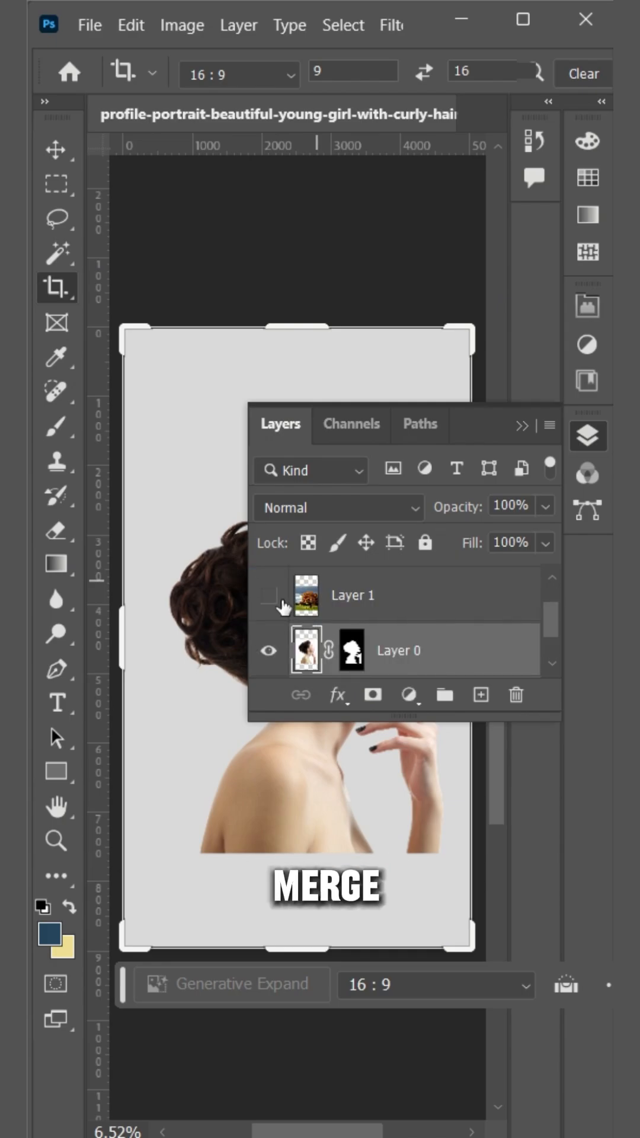
Show the autumn tree Layer 1 and set its blend mode to Screen.
{"action": "left_click", "coordinate": [269, 594]}
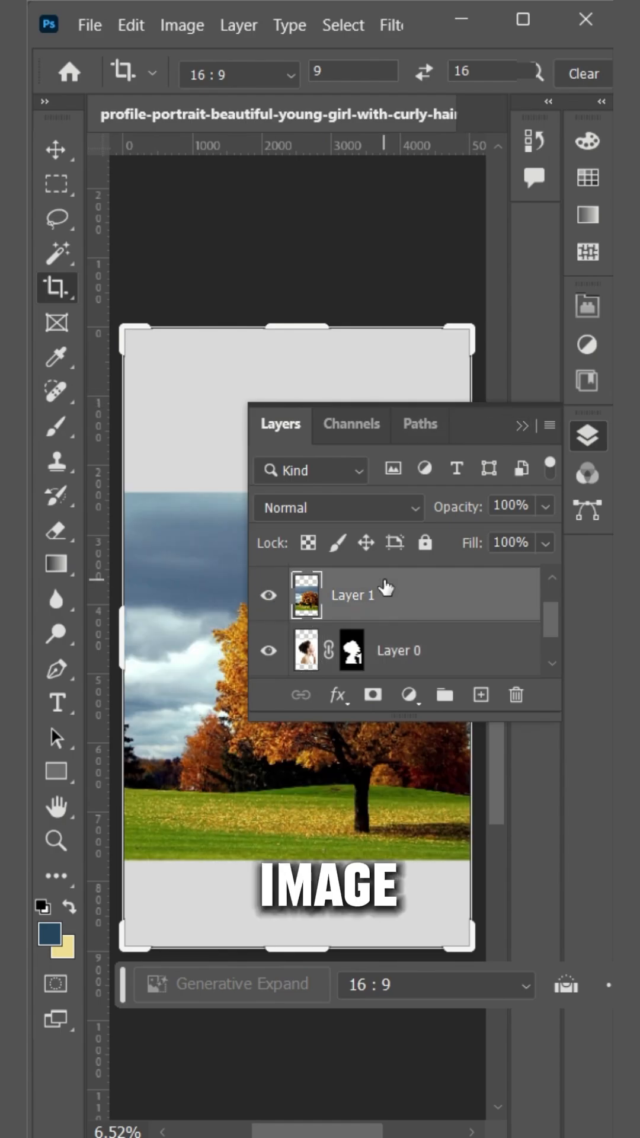
{"action": "left_click", "coordinate": [337, 507]}
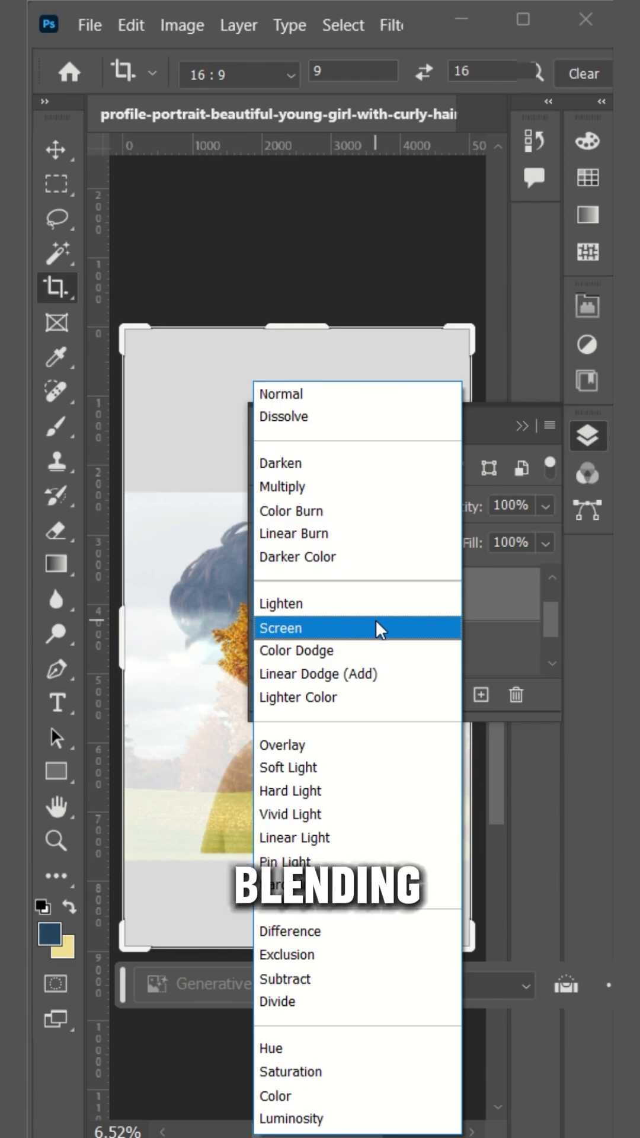
{"action": "left_click", "coordinate": [279, 628]}
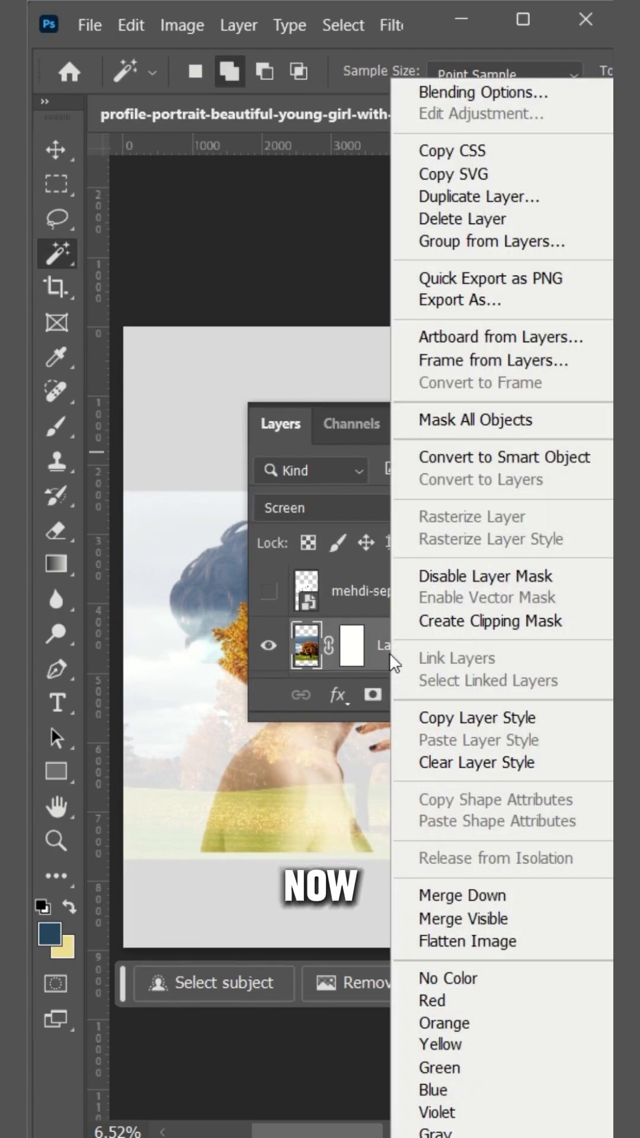
{"action": "mouse_move", "coordinate": [480, 604]}
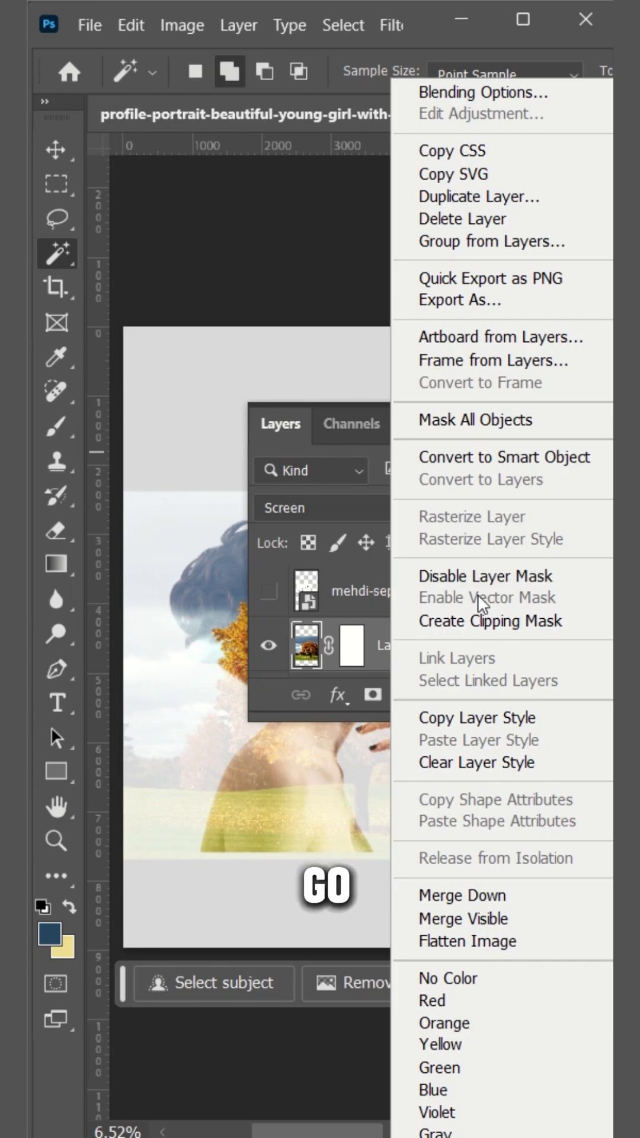
Clip the autumn tree layer to the woman's portrait with a clipping mask.
{"action": "left_click", "coordinate": [490, 620]}
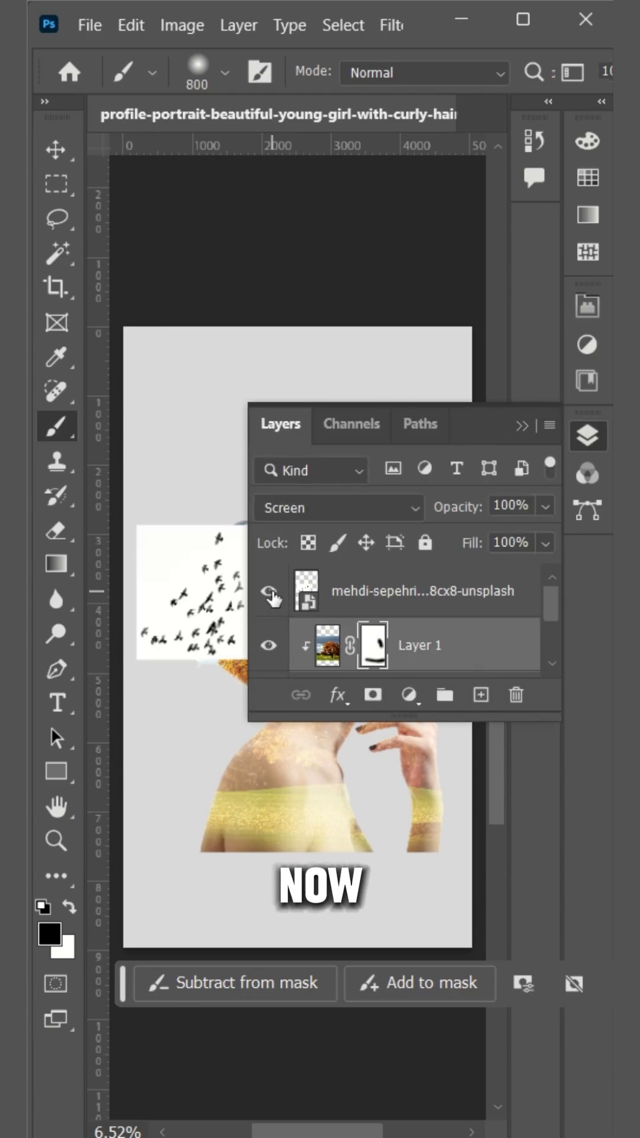
Show the birds layer, add a layer mask, and blend it with Multiply.
{"action": "left_click", "coordinate": [423, 590]}
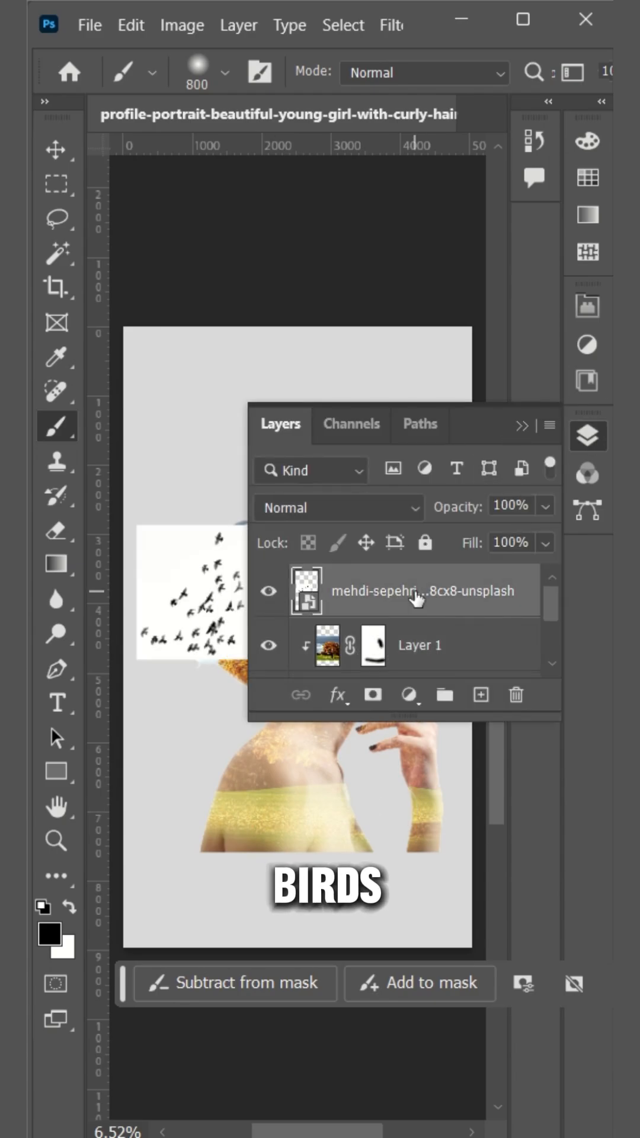
{"action": "left_click", "coordinate": [372, 694]}
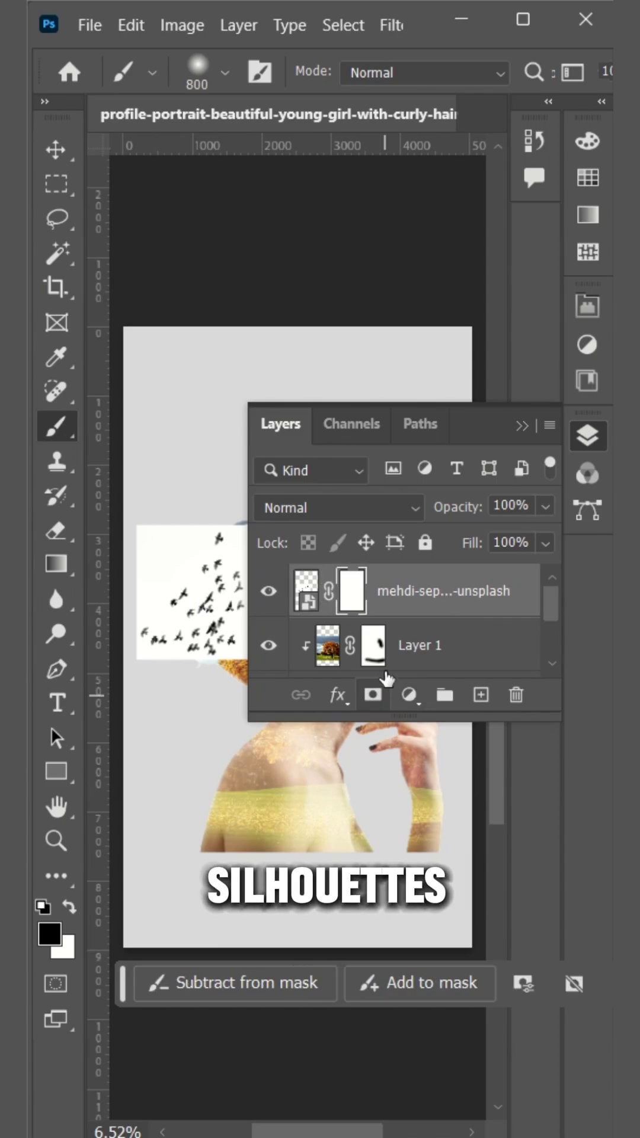
{"action": "left_click", "coordinate": [338, 506]}
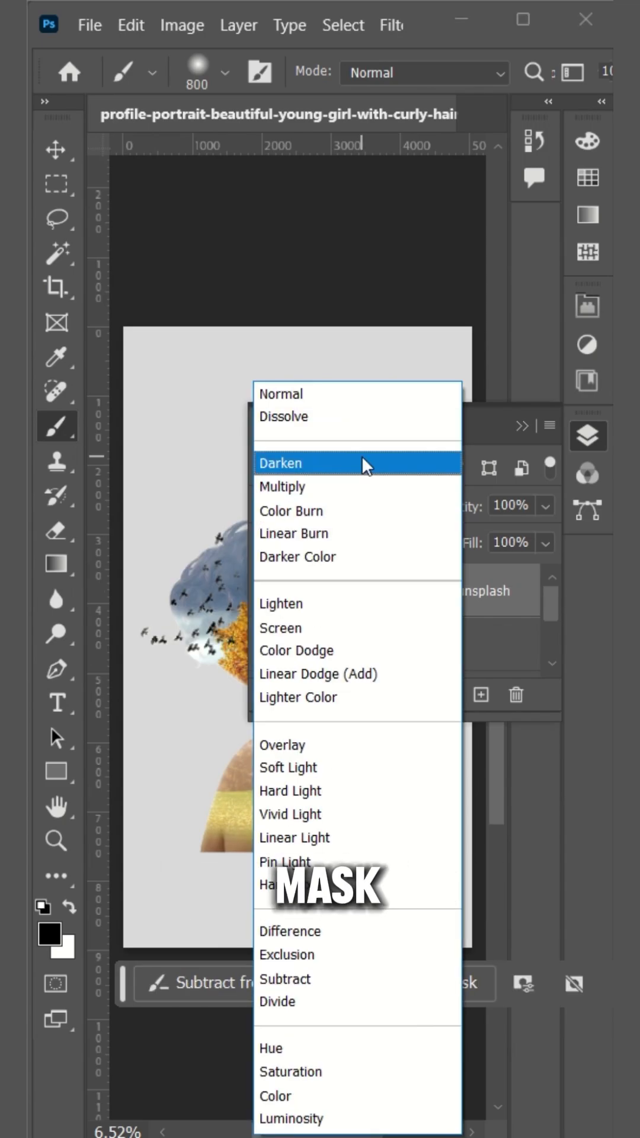
{"action": "mouse_move", "coordinate": [362, 498]}
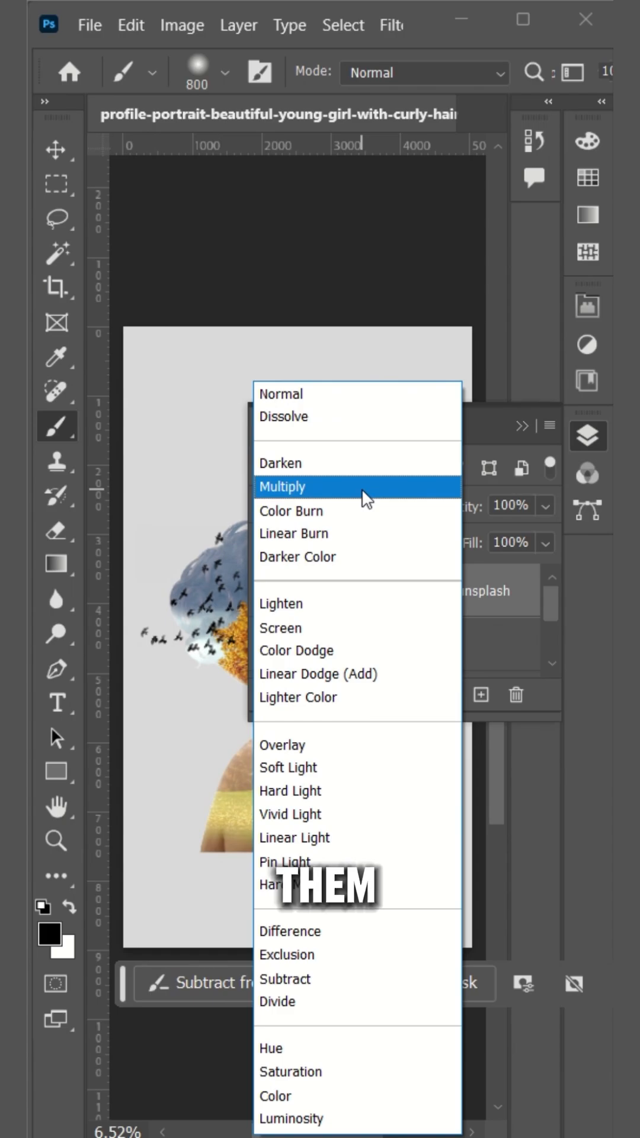
{"action": "left_click", "coordinate": [283, 486]}
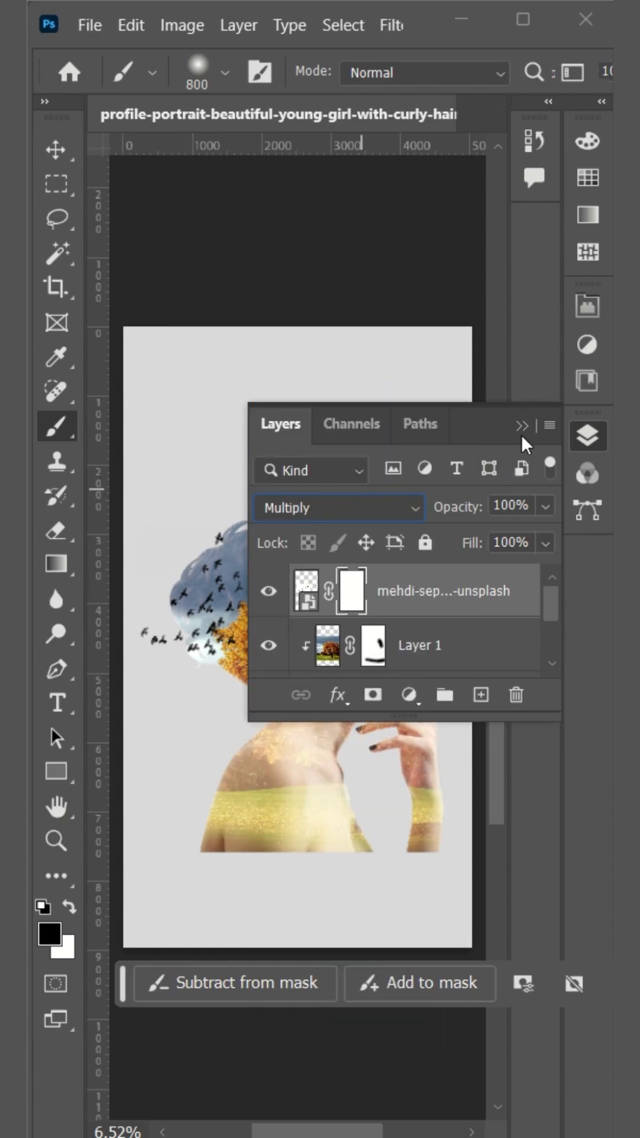
{"action": "left_click", "coordinate": [521, 426]}
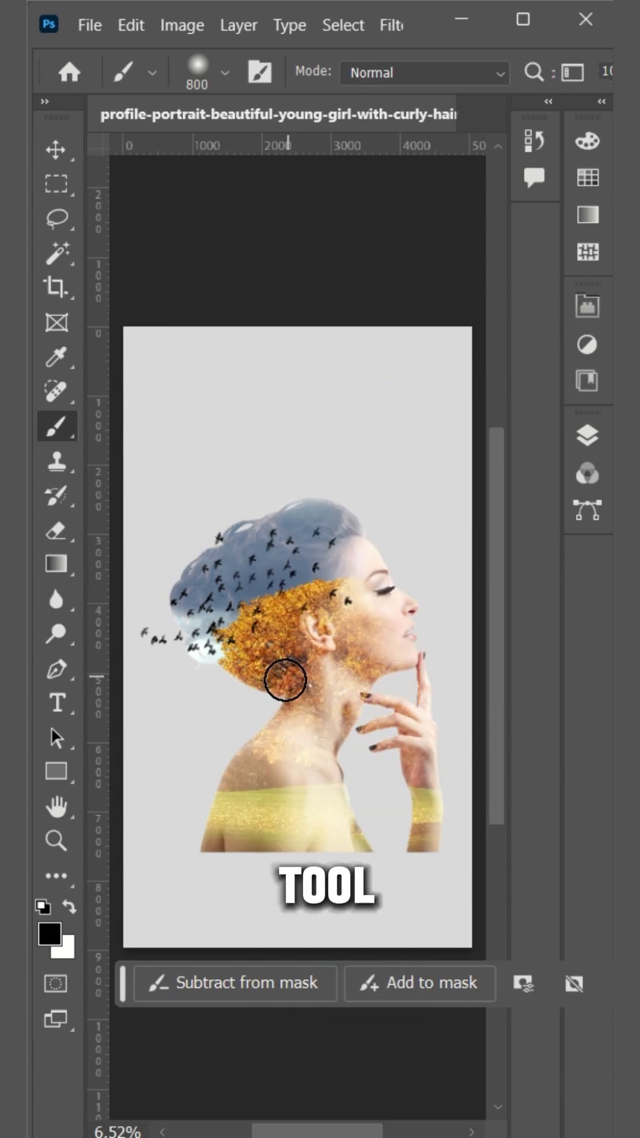